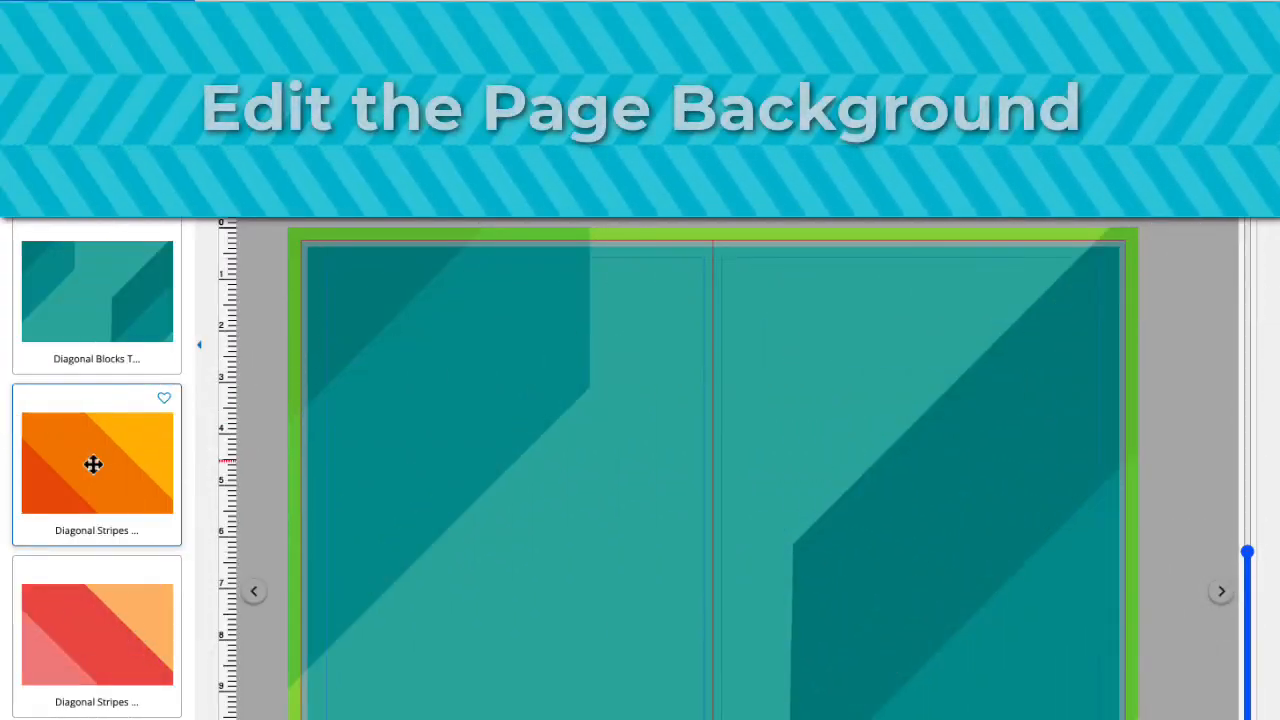
# Apply the red-and-orange Diagonal Stripes background from the Recommended list to spread 12-13.
pyautogui.click(97, 462)
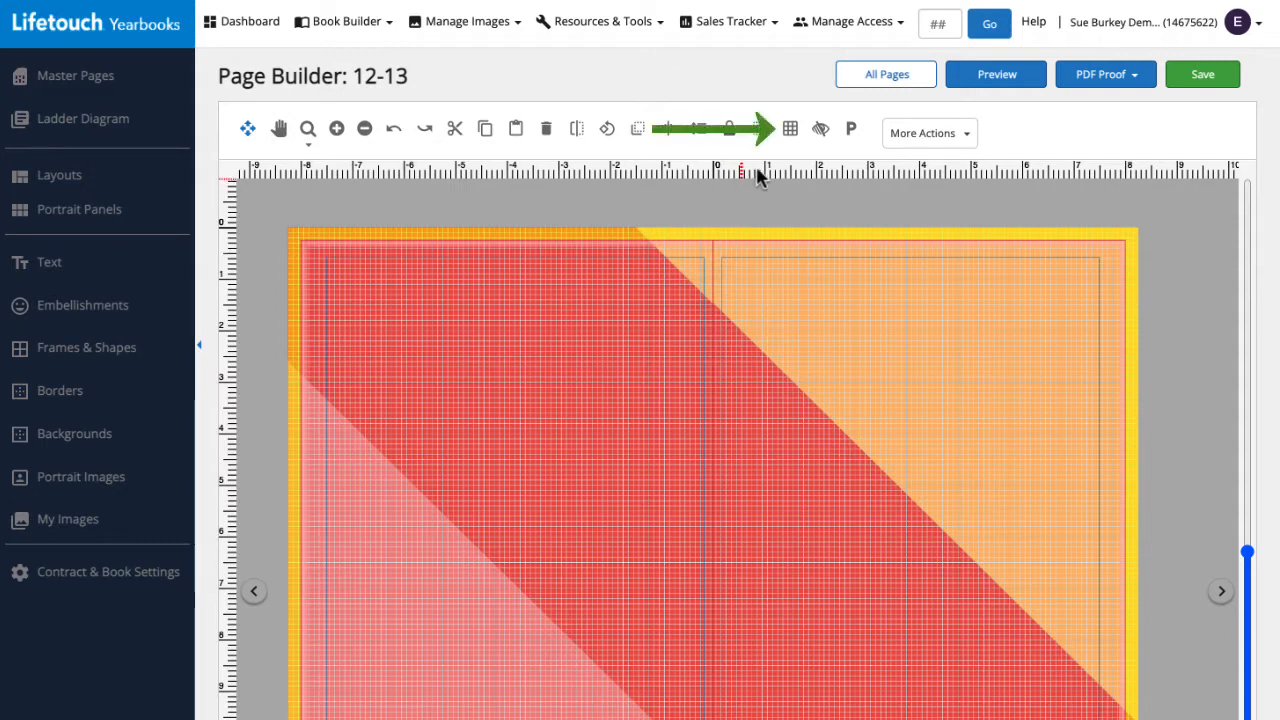
# Uncheck Show Grid in the Guides & Grids dropdown to hide the layout grid.
pyautogui.click(790, 128)
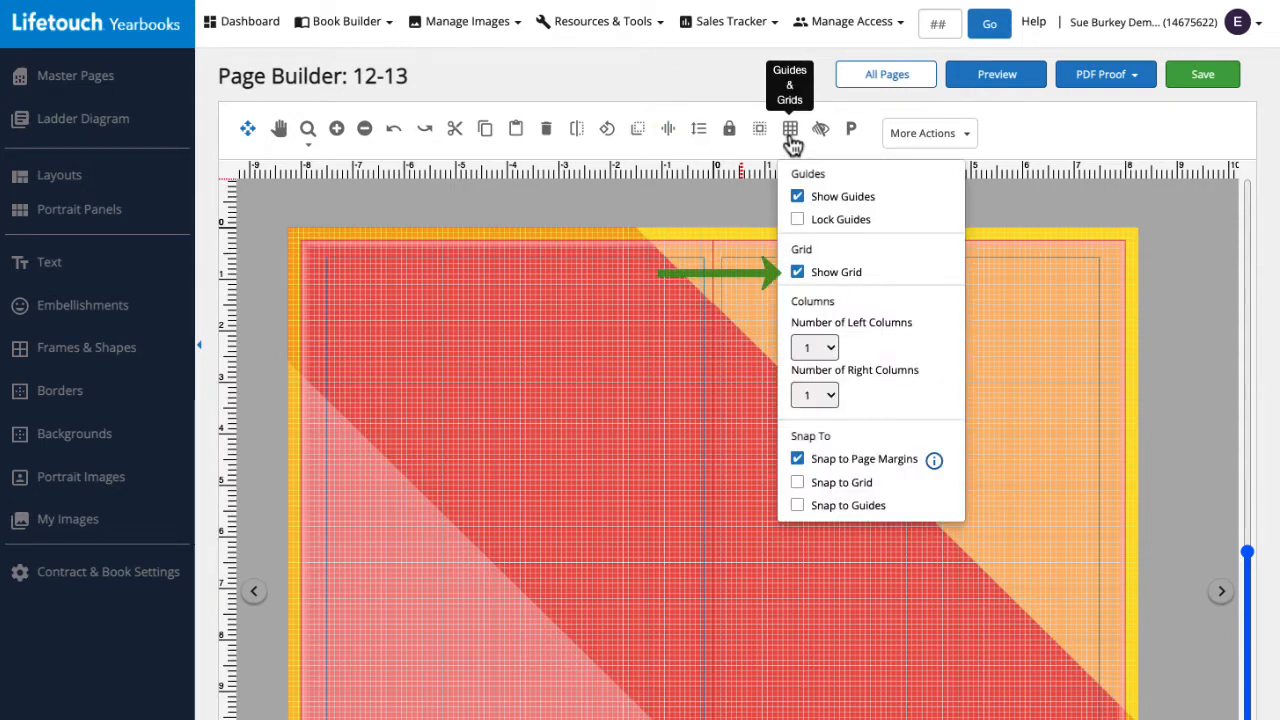
pyautogui.click(797, 272)
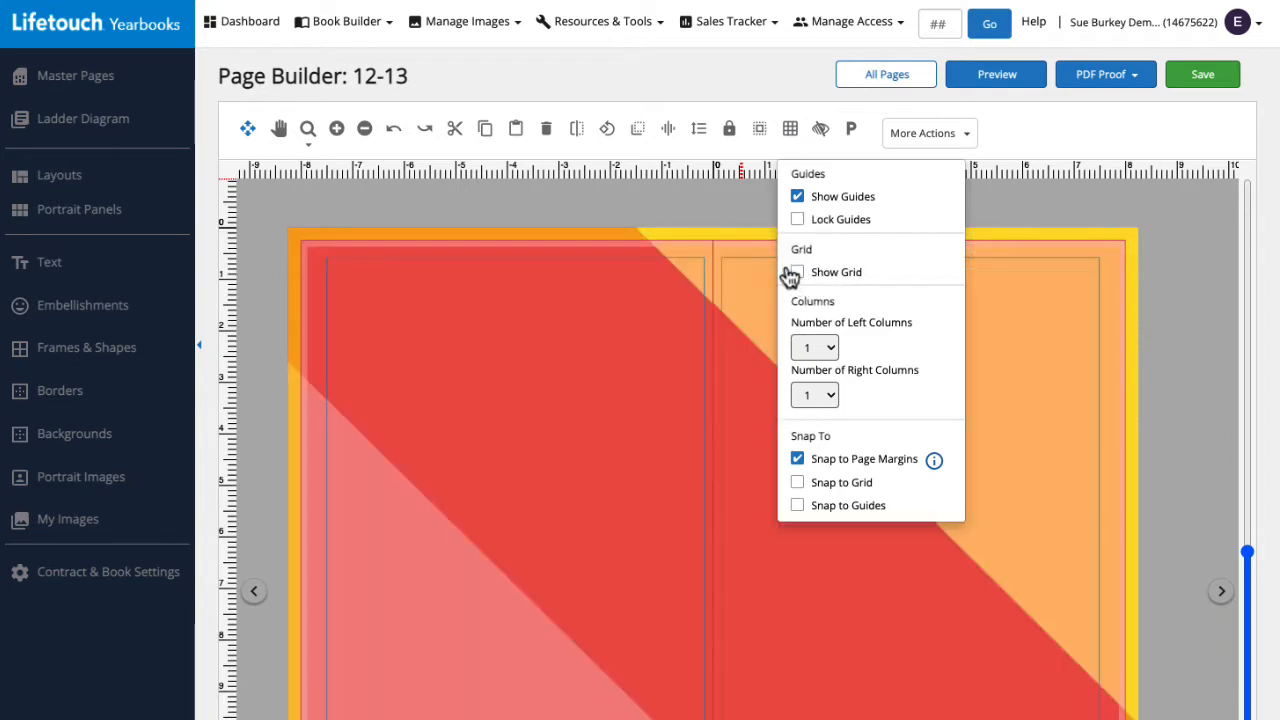
pyautogui.click(753, 220)
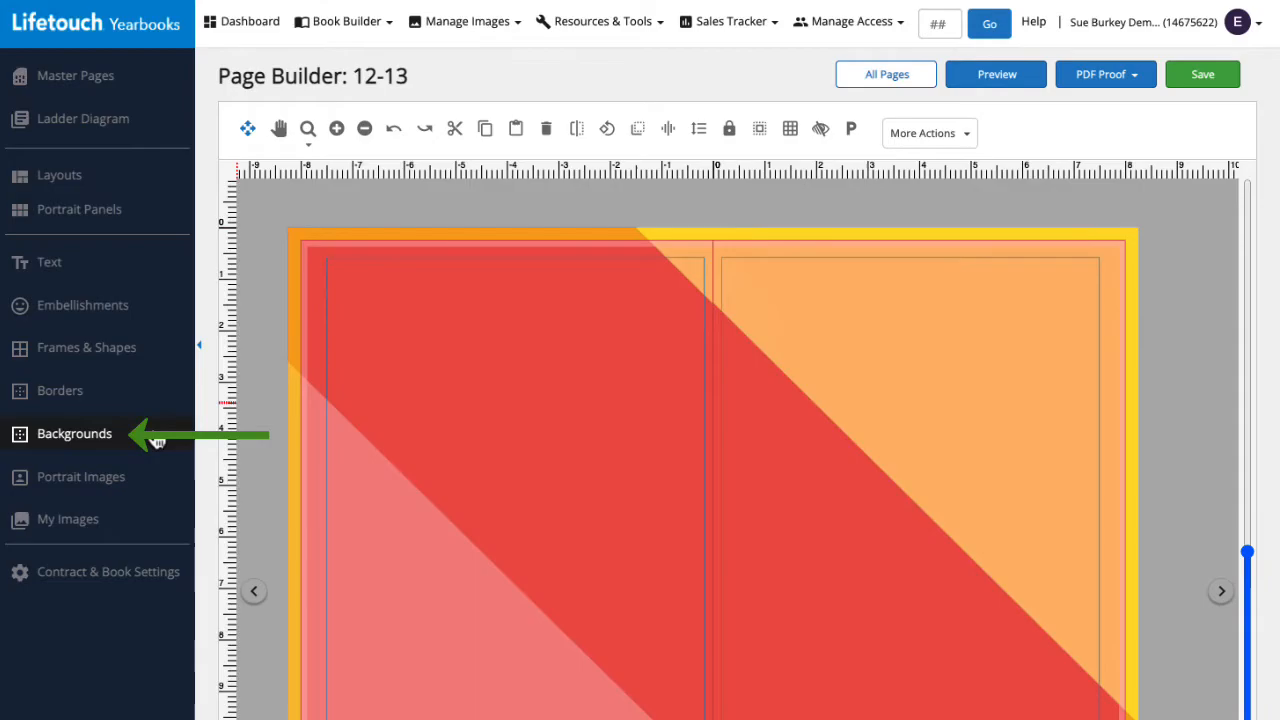
# Open the Backgrounds library and browse the Geometric and Illustration categories.
pyautogui.click(74, 433)
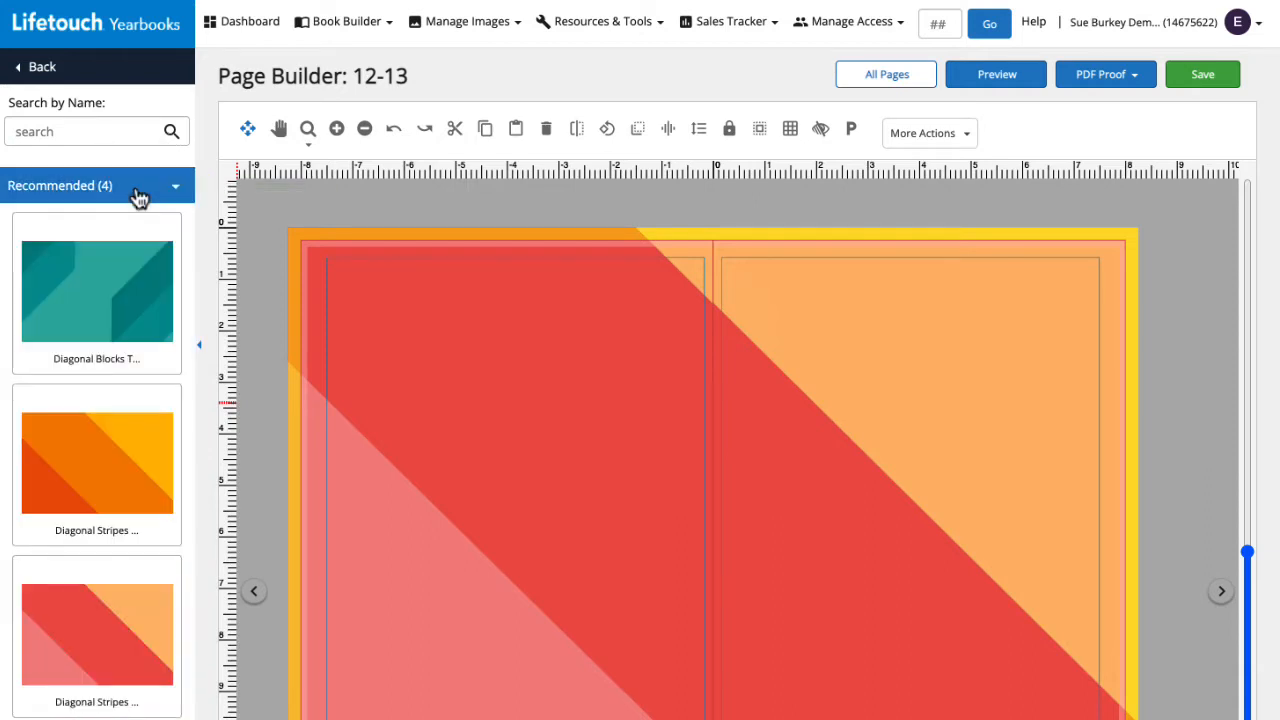
pyautogui.click(140, 186)
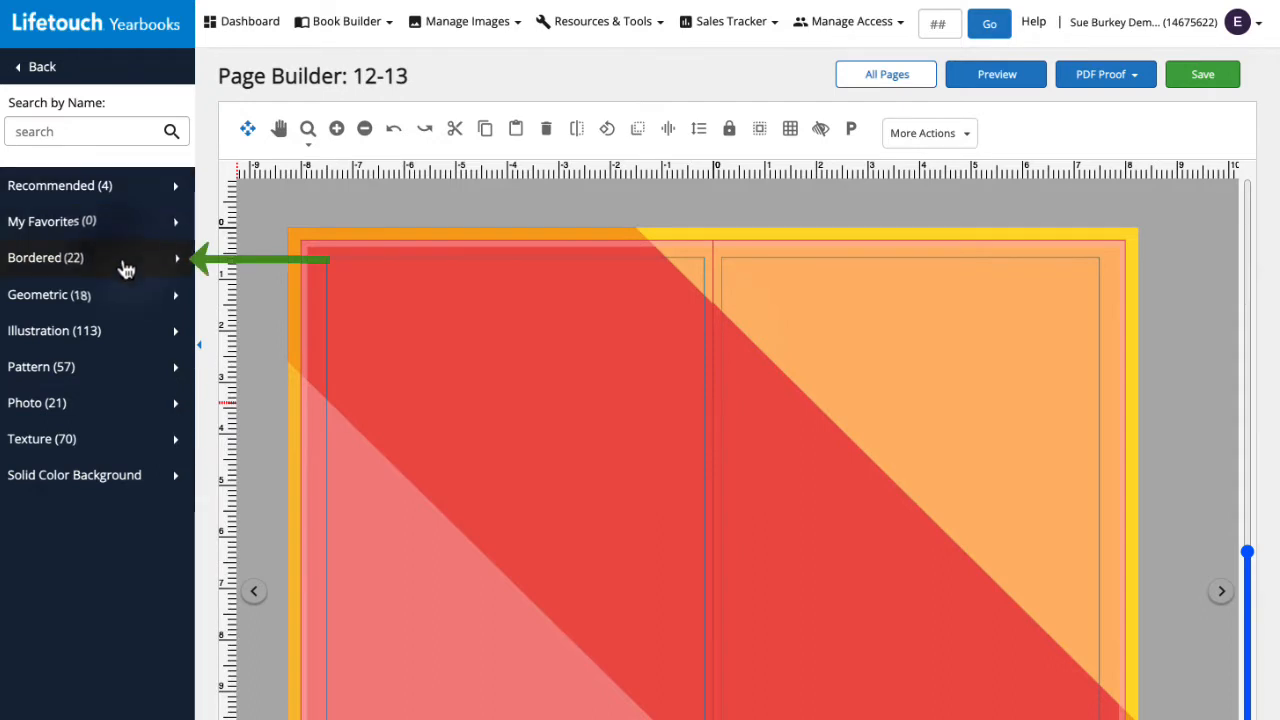
pyautogui.click(90, 257)
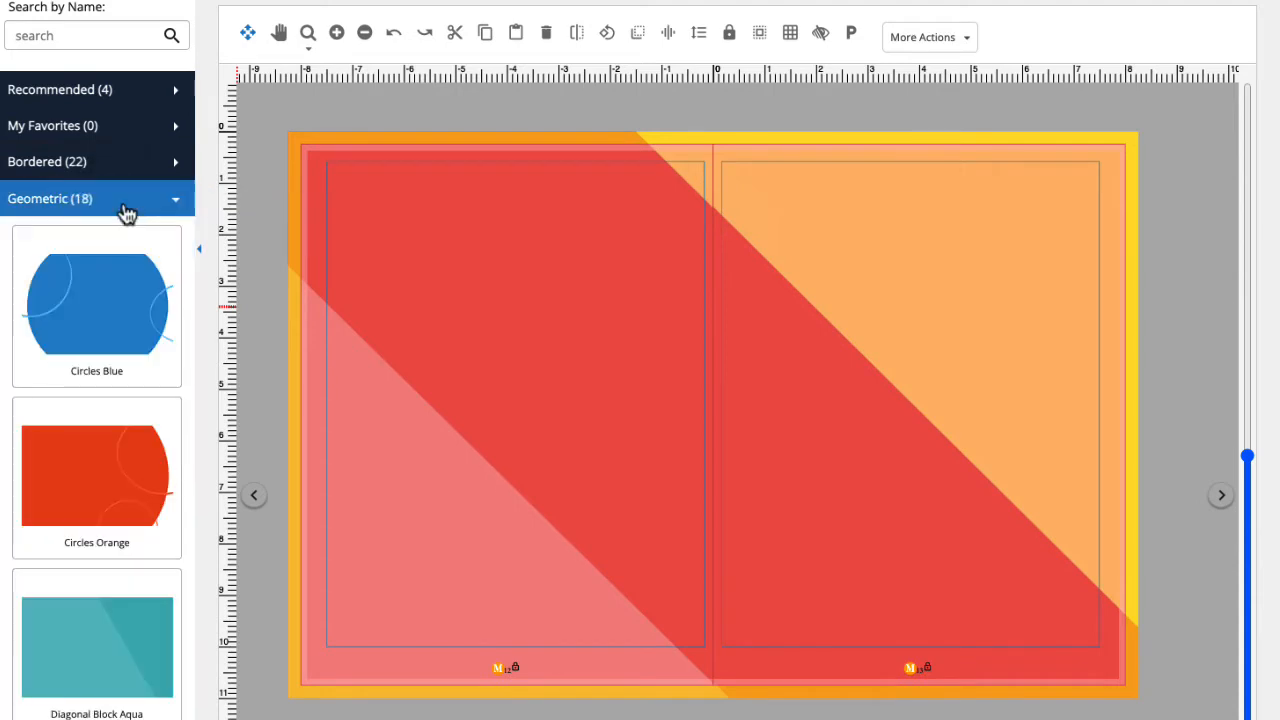
pyautogui.scroll(-3)
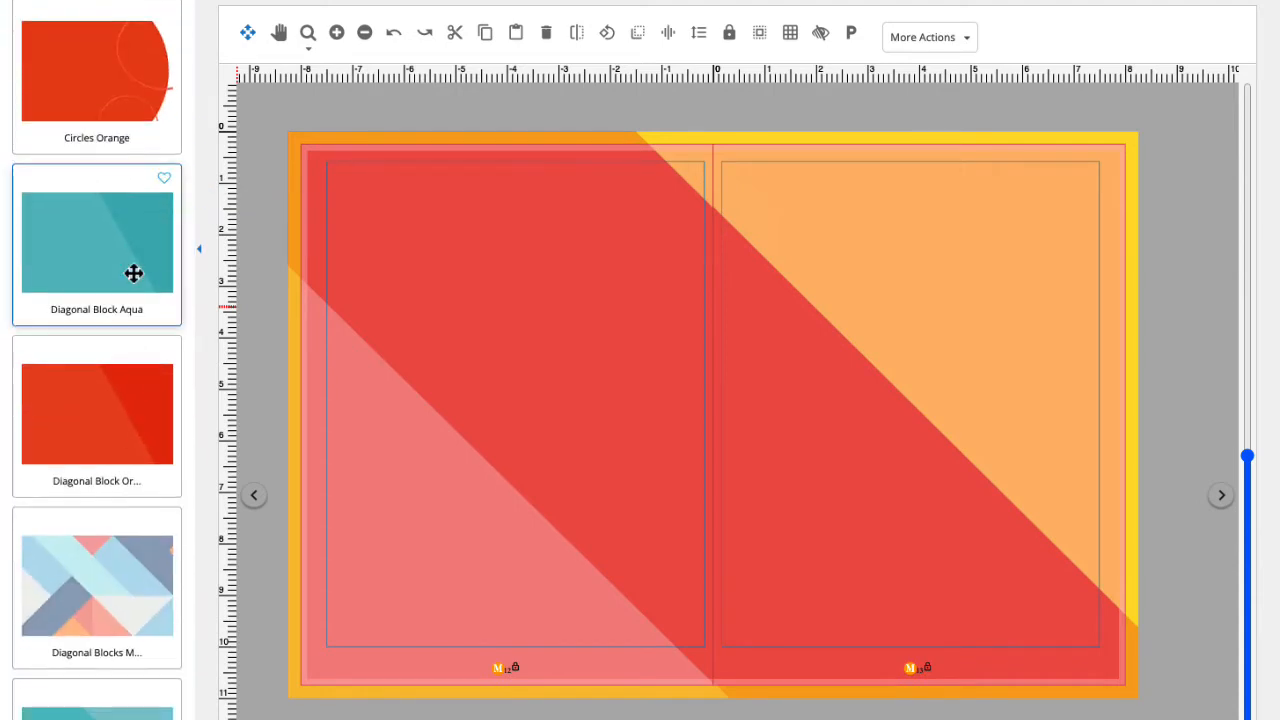
pyautogui.scroll(-3)
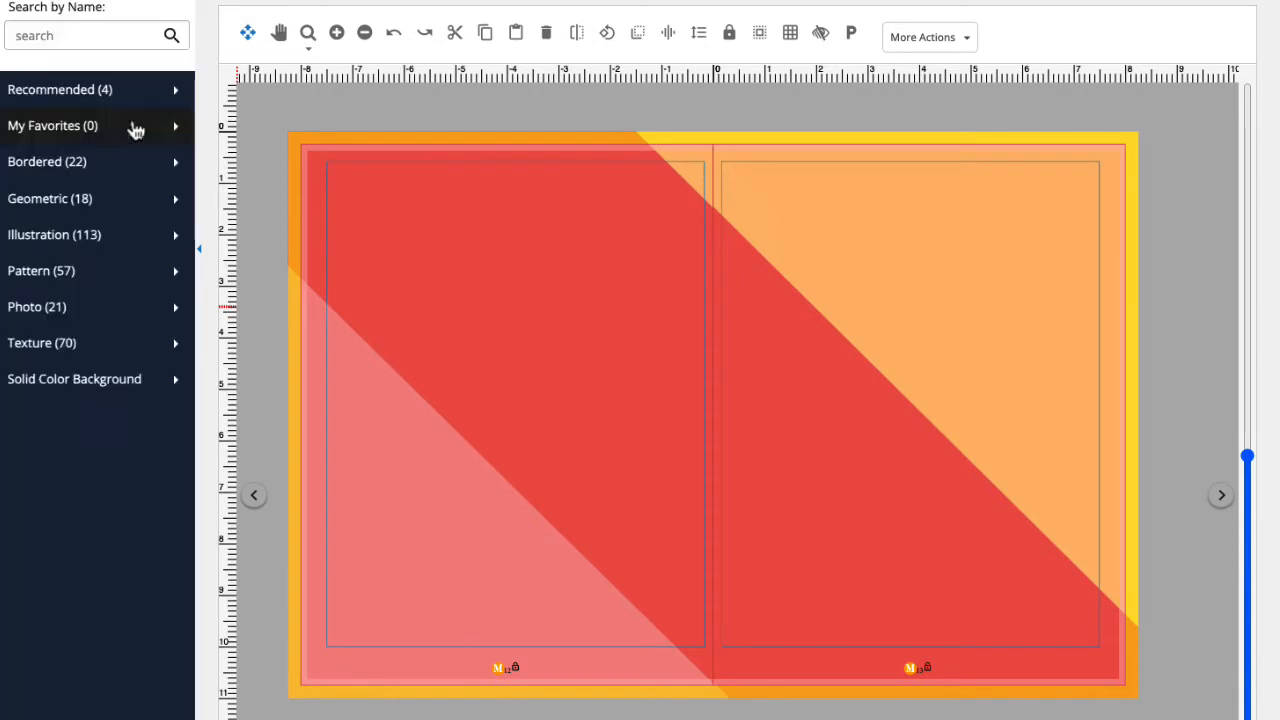
pyautogui.click(54, 234)
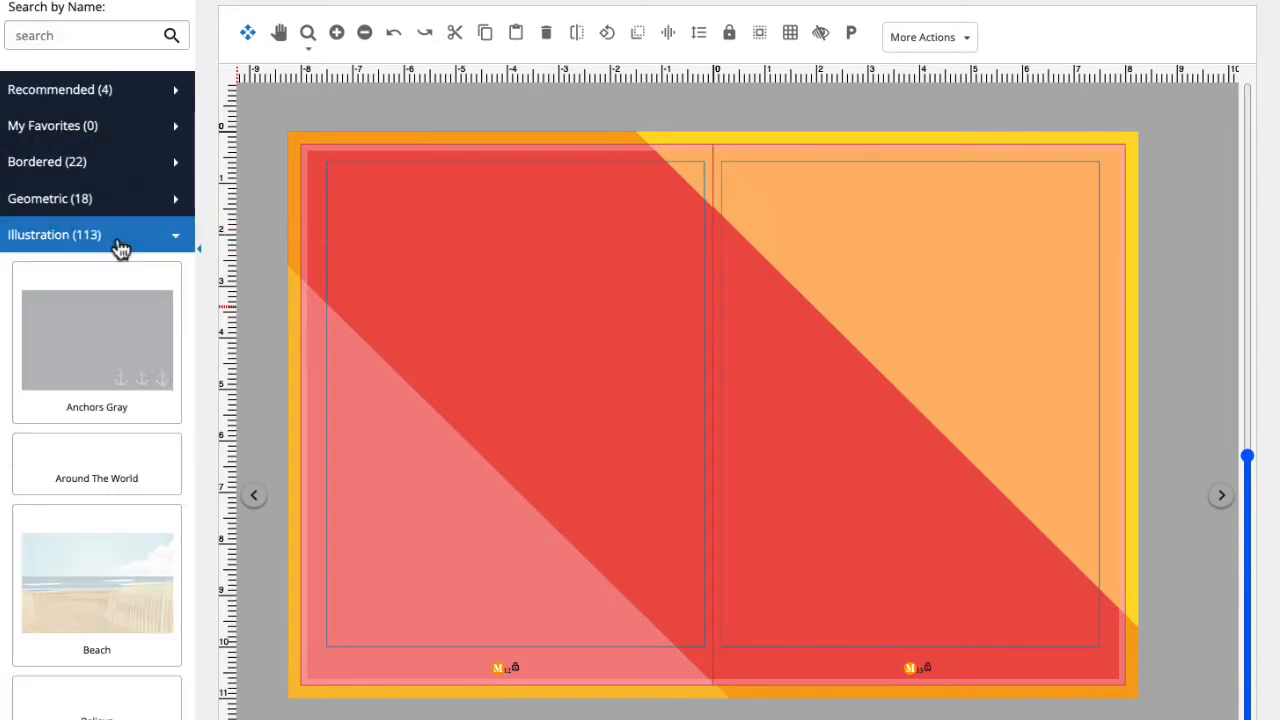
pyautogui.scroll(-3)
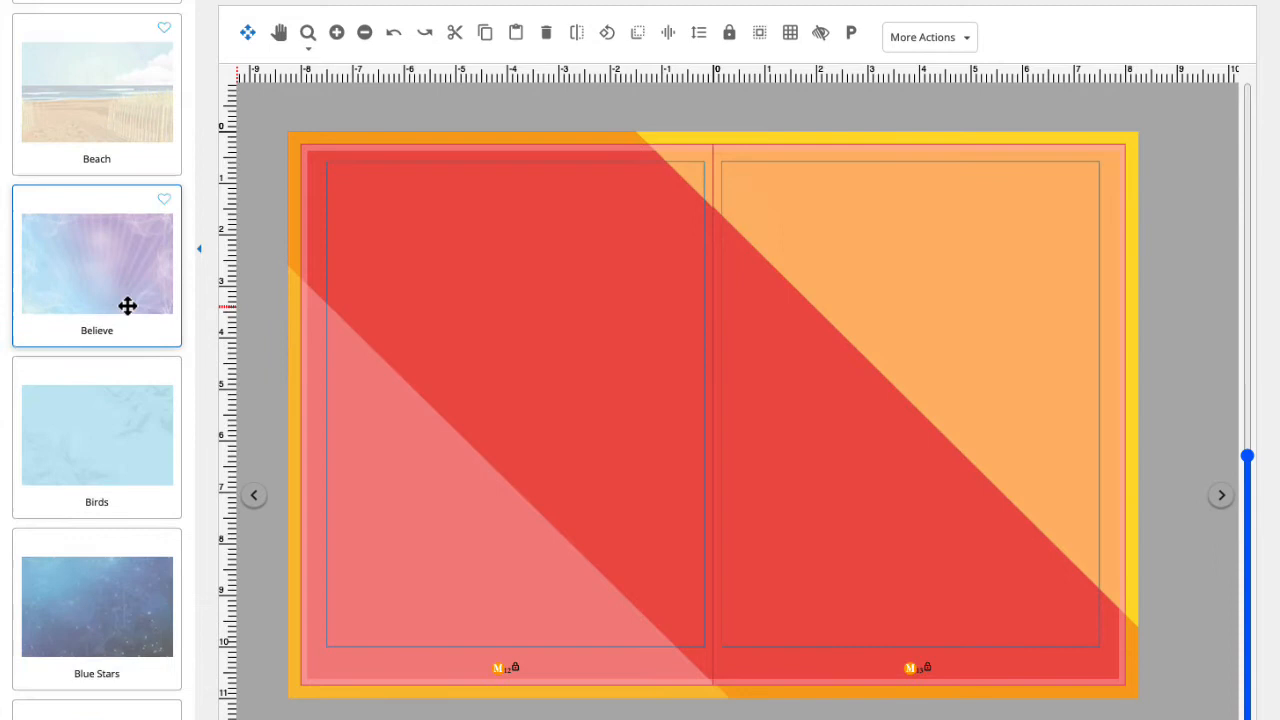
pyautogui.scroll(-3)
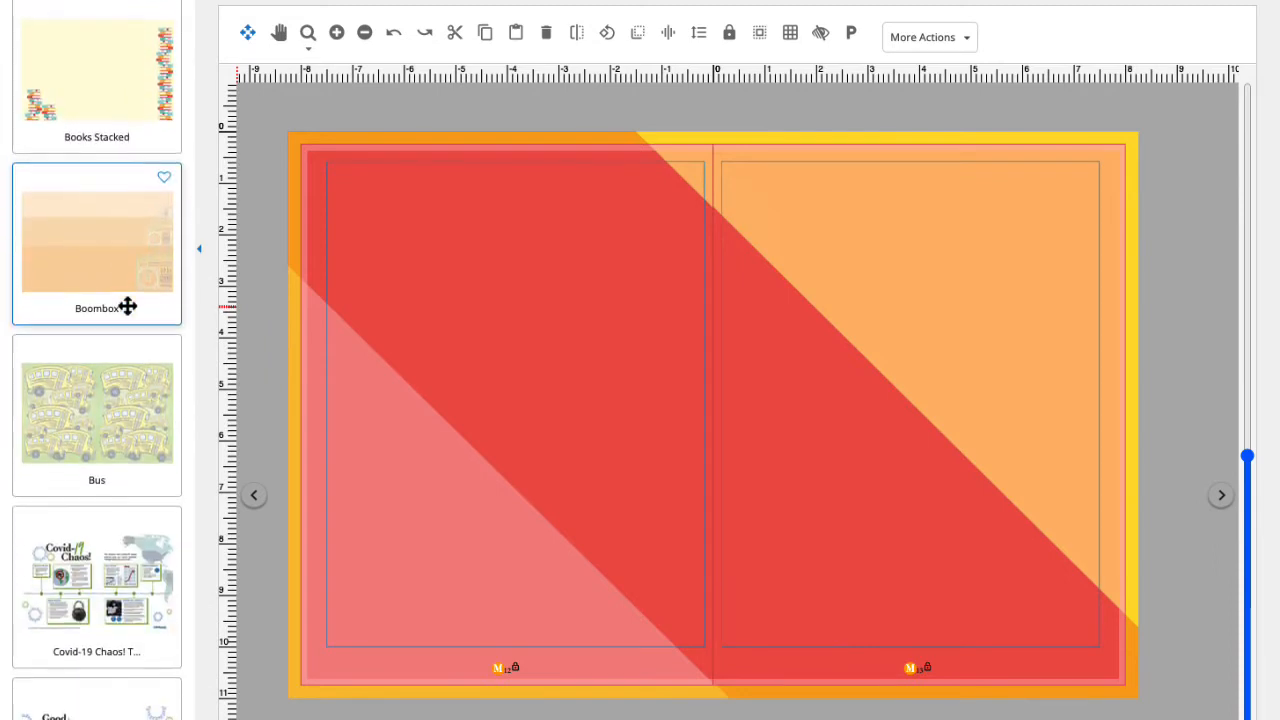
pyautogui.scroll(-3)
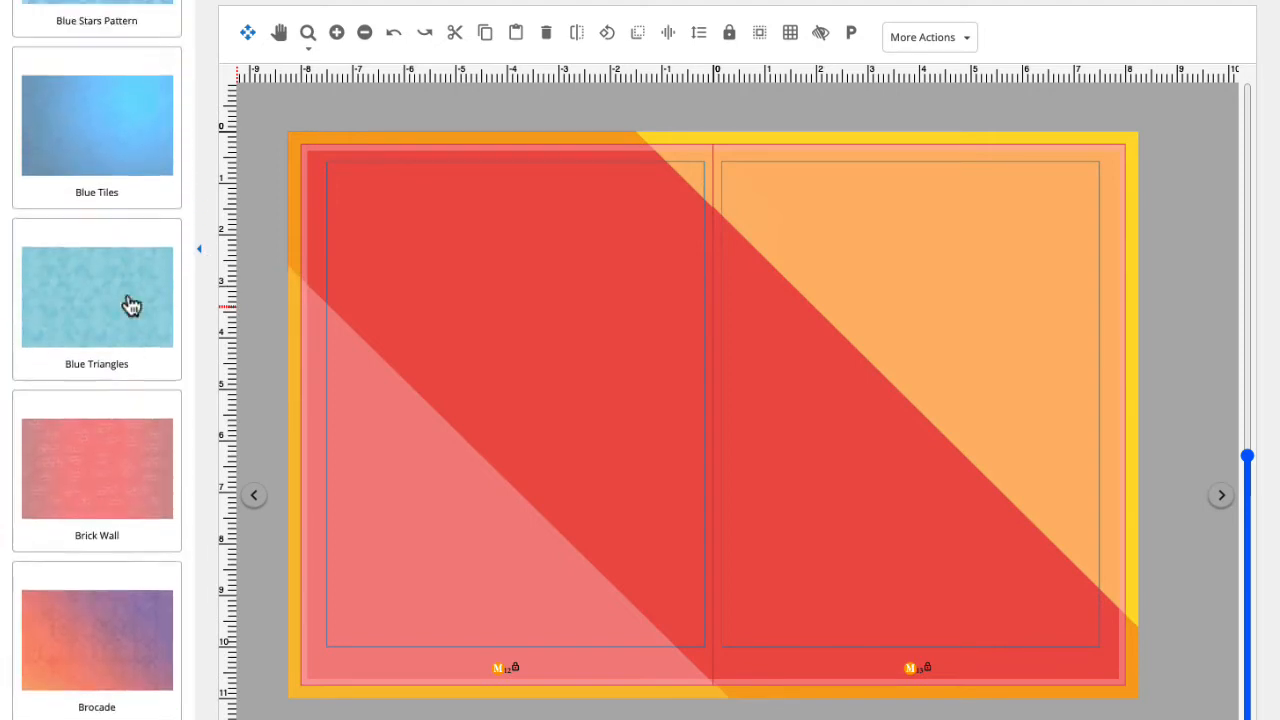
# Browse the Pattern, Photo and Texture background categories.
pyautogui.click(90, 270)
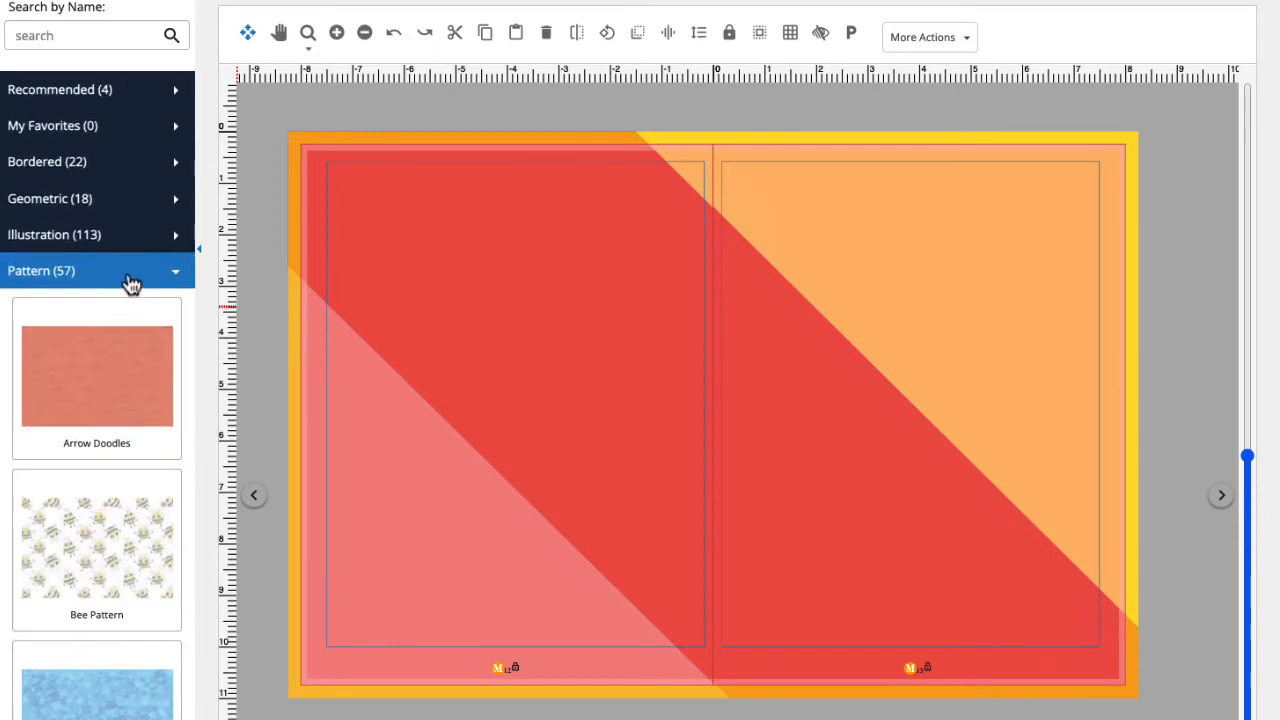
pyautogui.click(96, 306)
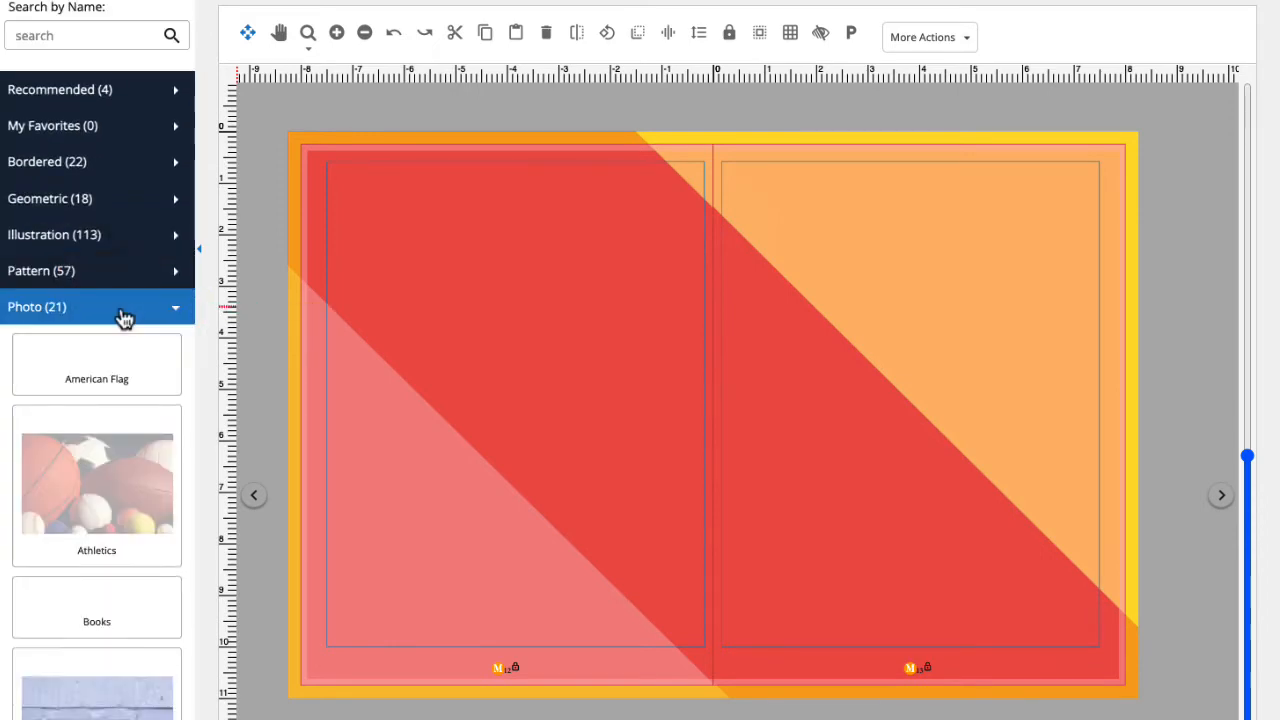
pyautogui.scroll(-3)
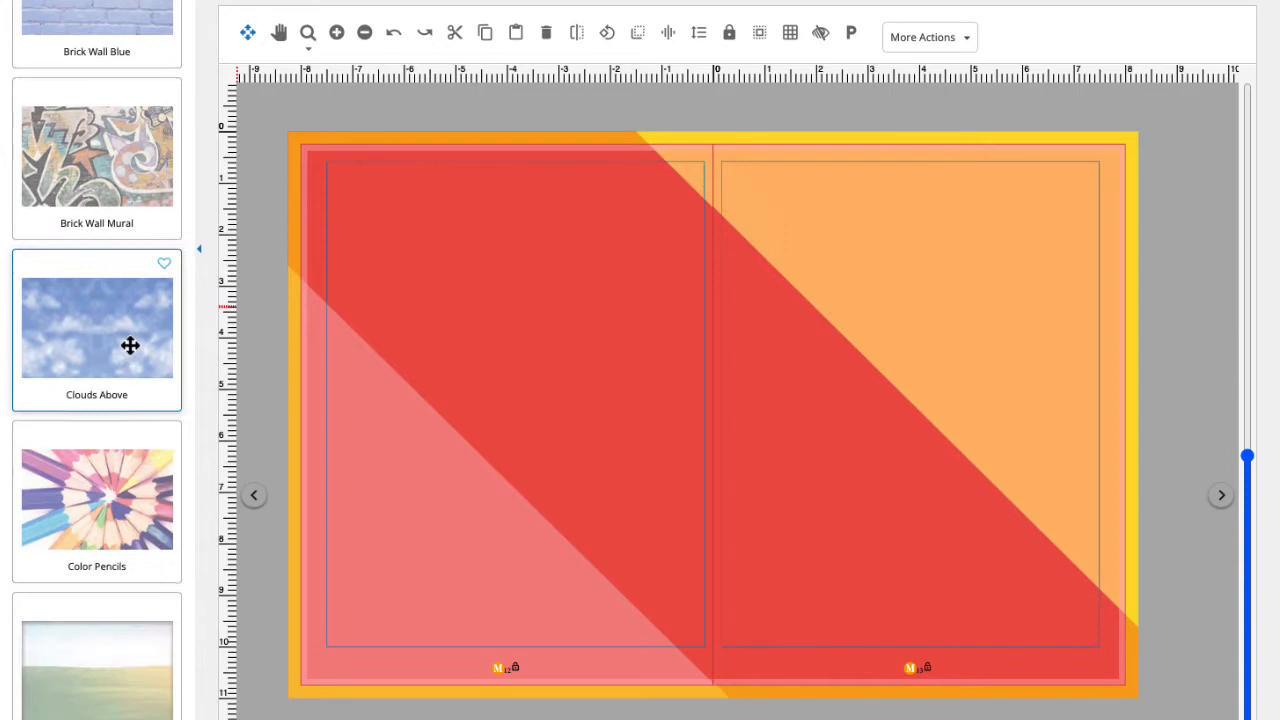
pyautogui.scroll(-3)
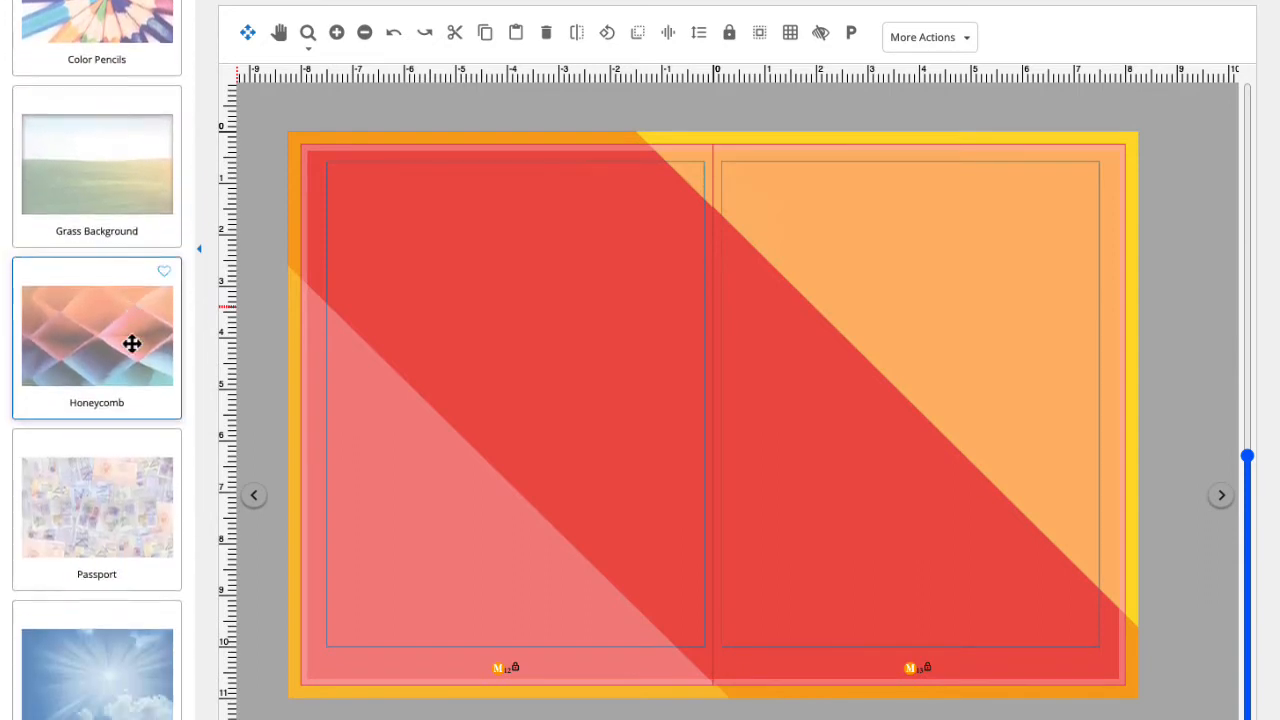
pyautogui.scroll(-3)
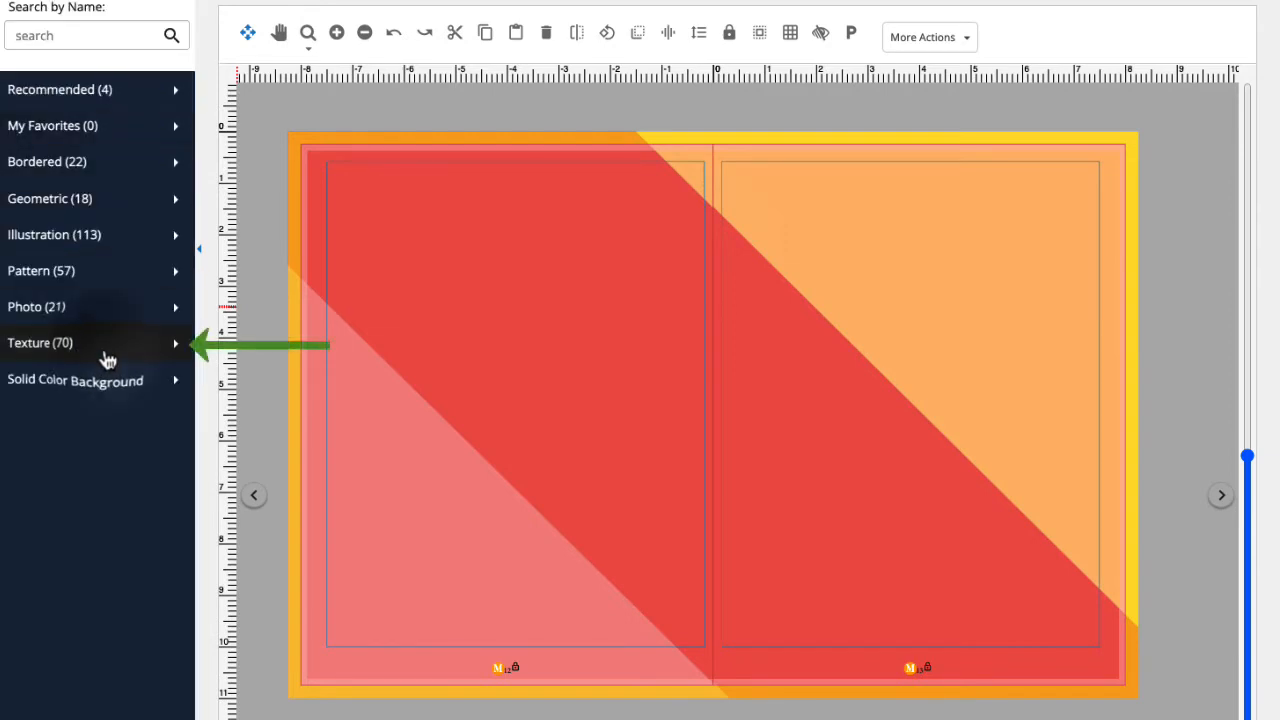
pyautogui.click(40, 342)
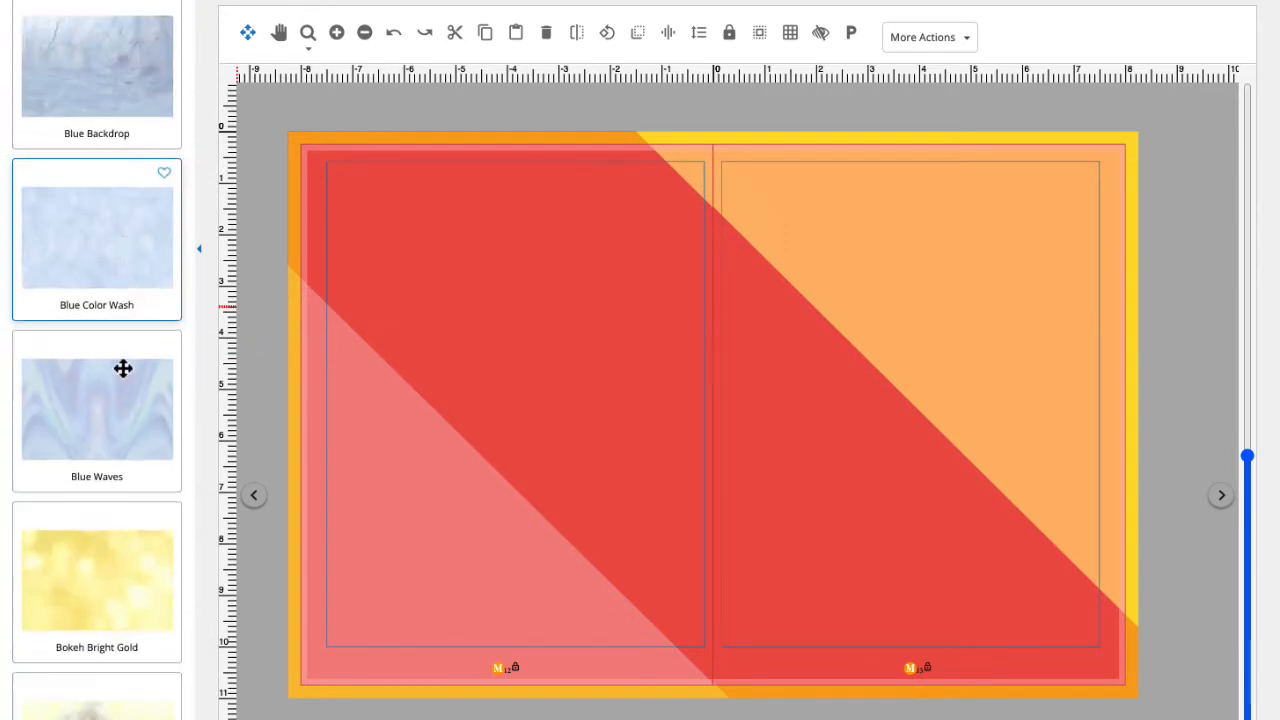
pyautogui.scroll(-3)
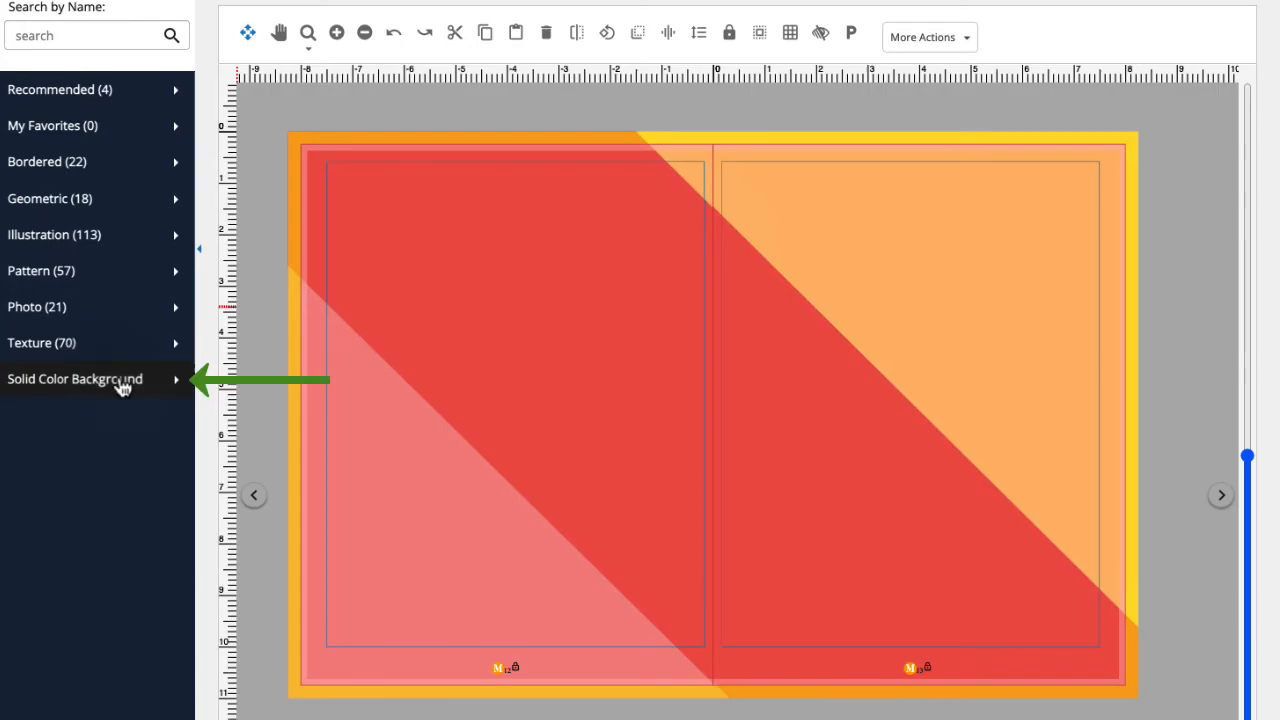
# Give spread 12-13 a solid white background from Popular Colors, after trying navy.
pyautogui.click(75, 378)
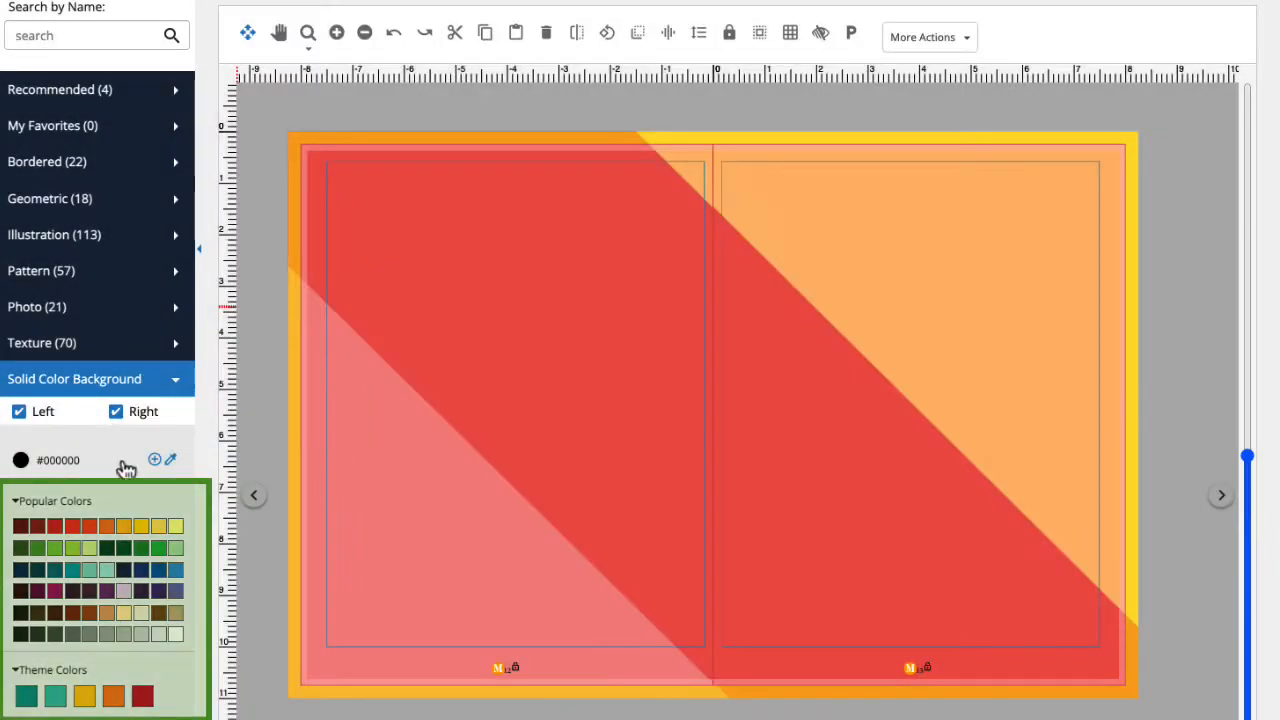
pyautogui.click(169, 612)
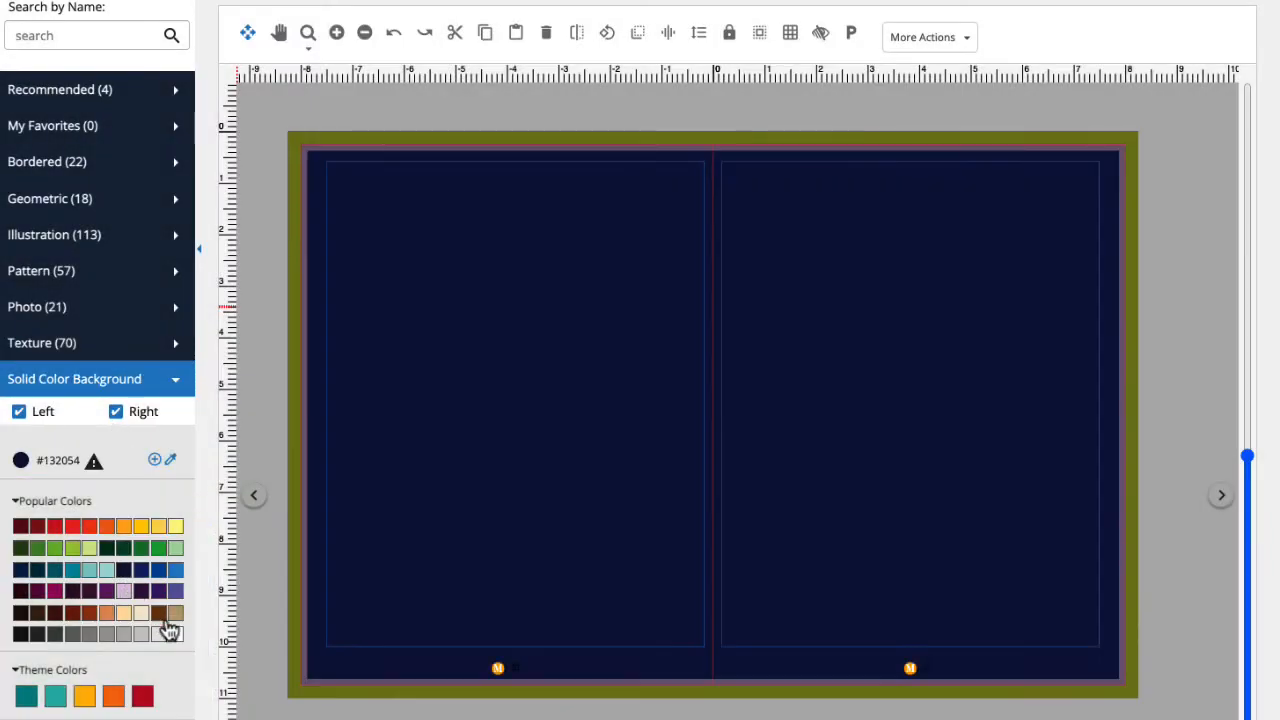
pyautogui.click(177, 633)
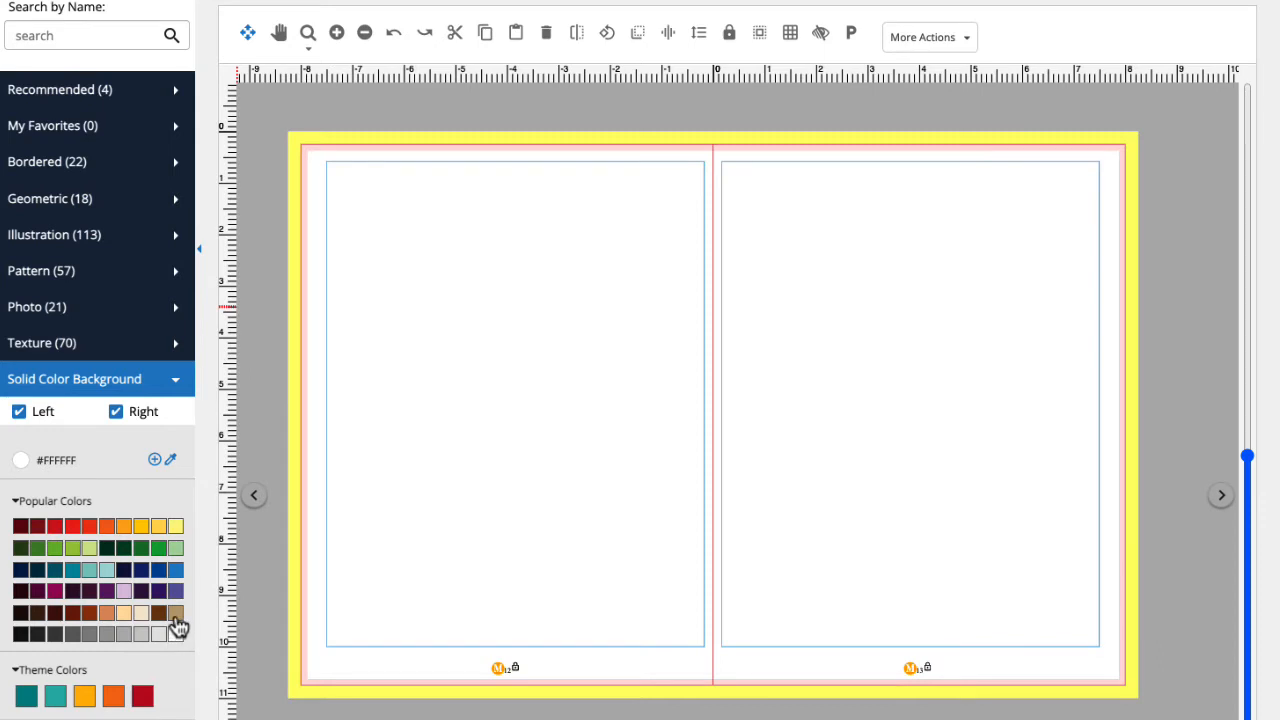
pyautogui.moveTo(120, 262)
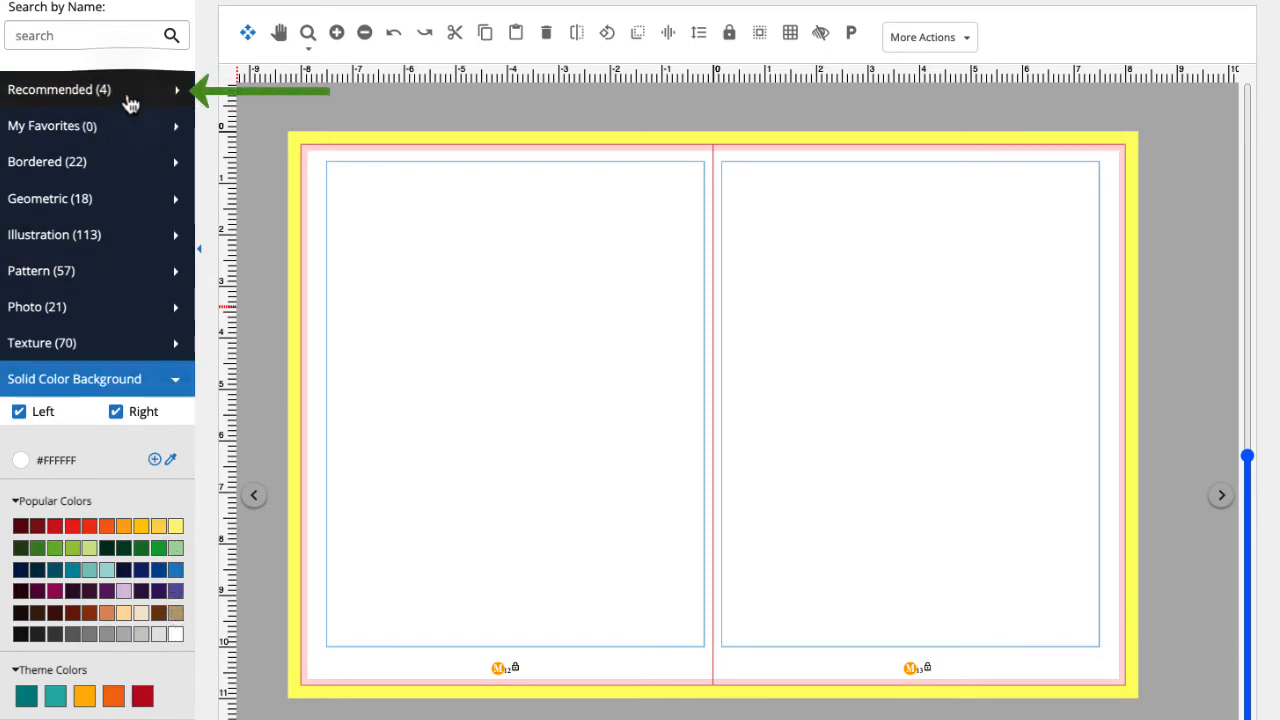
# Apply Recommended backgrounds to both pages, ending with orange Diagonal Stripes across the spread.
pyautogui.click(60, 89)
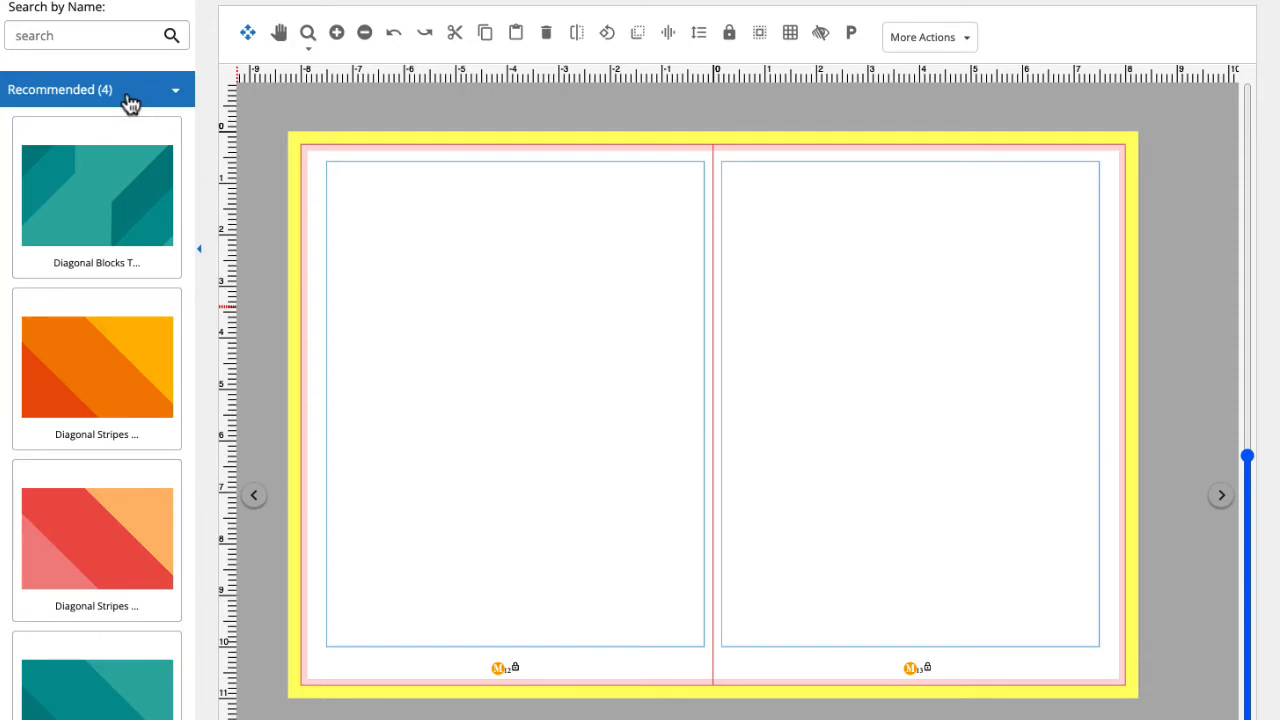
pyautogui.click(96, 195)
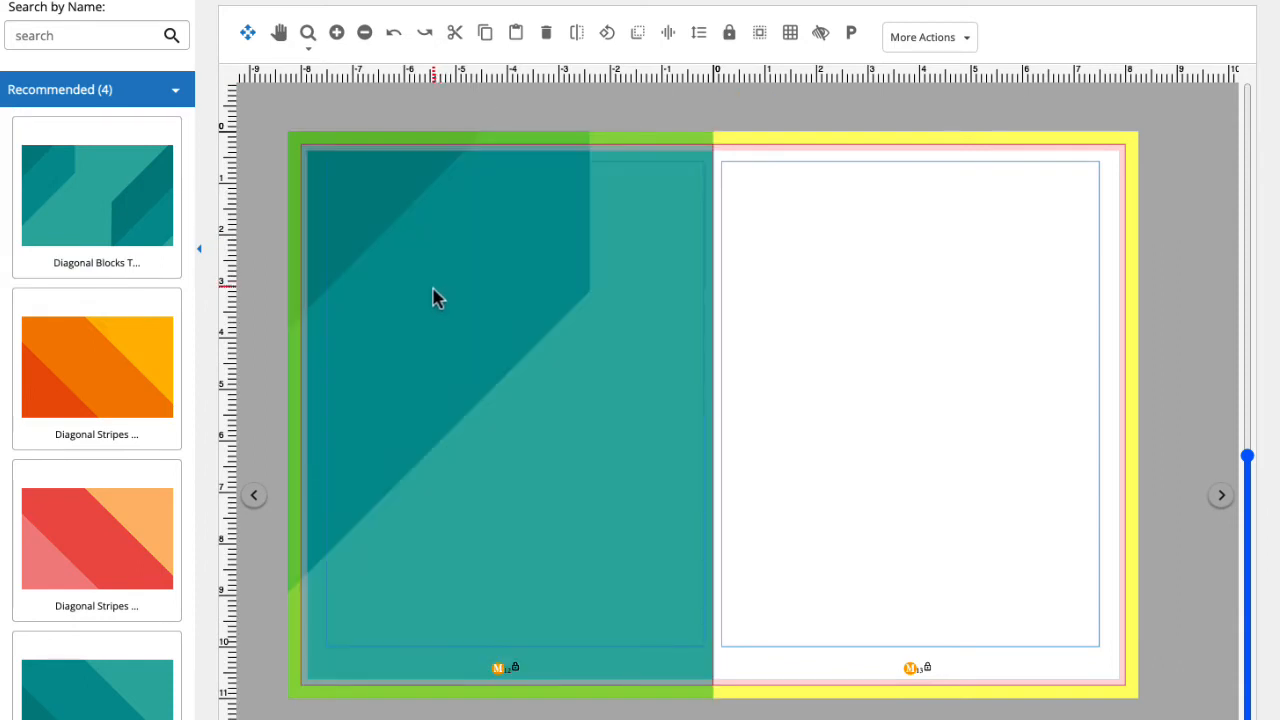
pyautogui.moveTo(128, 196)
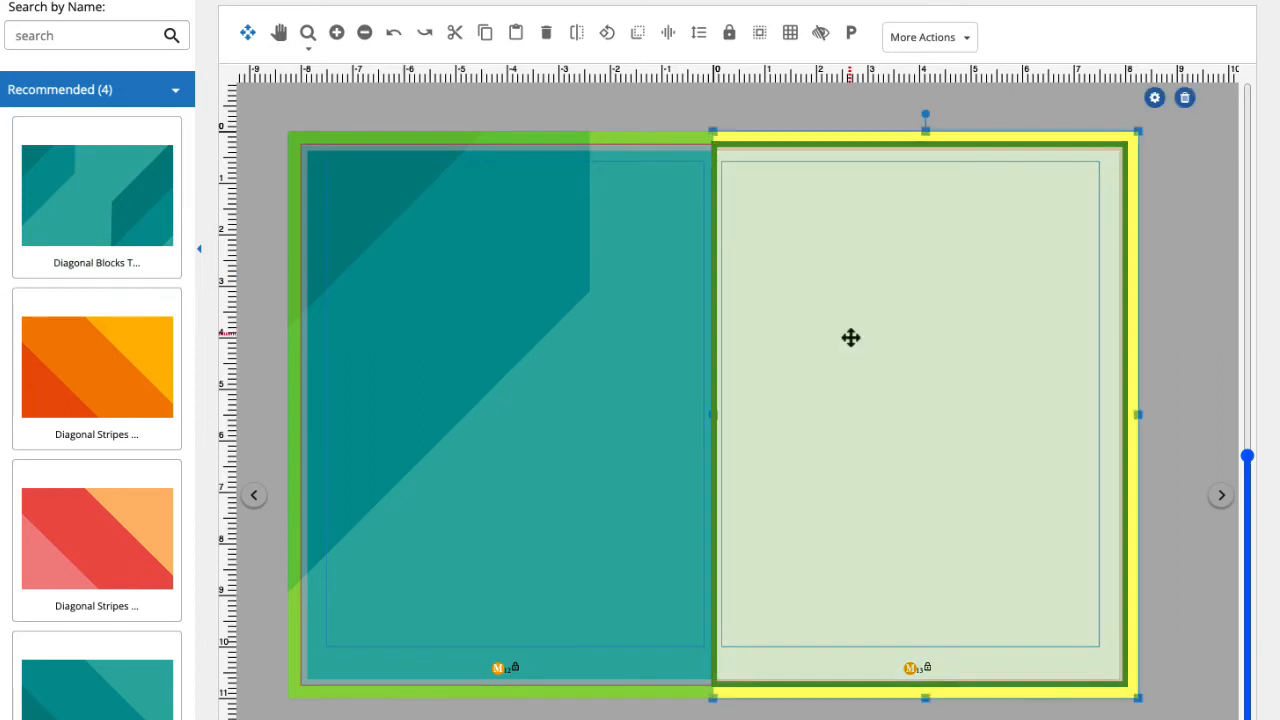
pyautogui.click(97, 368)
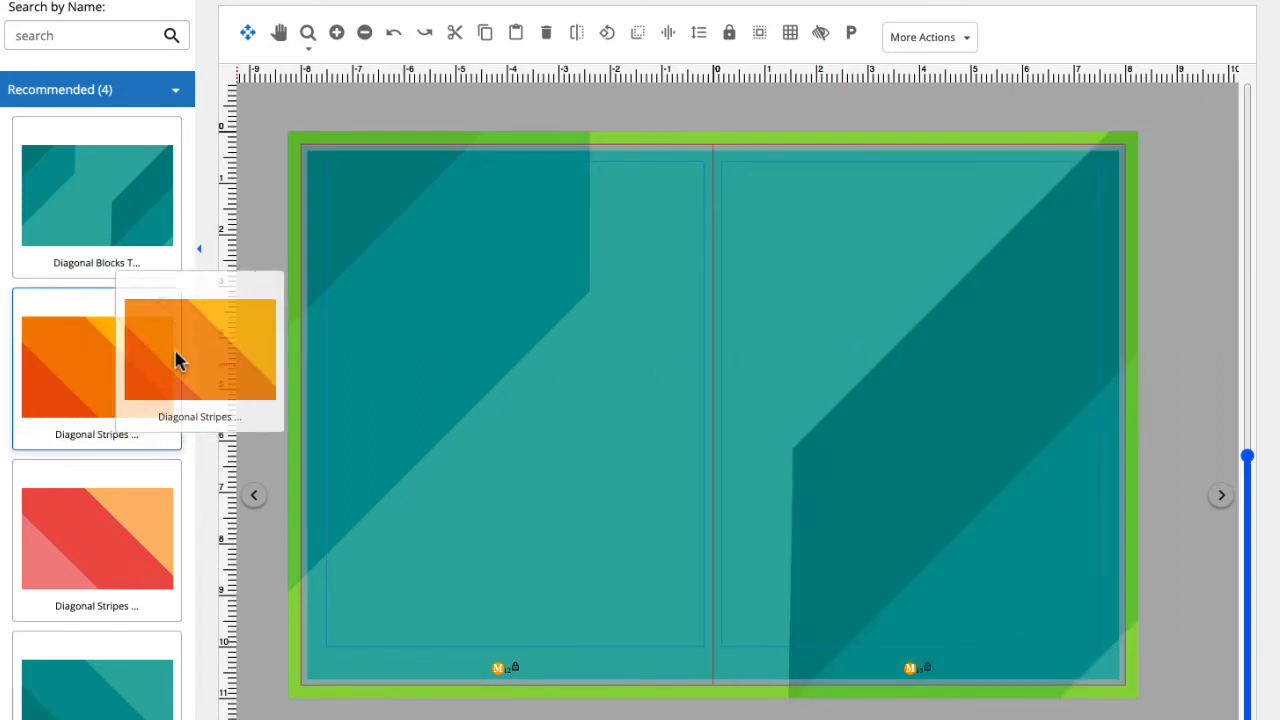
pyautogui.click(96, 365)
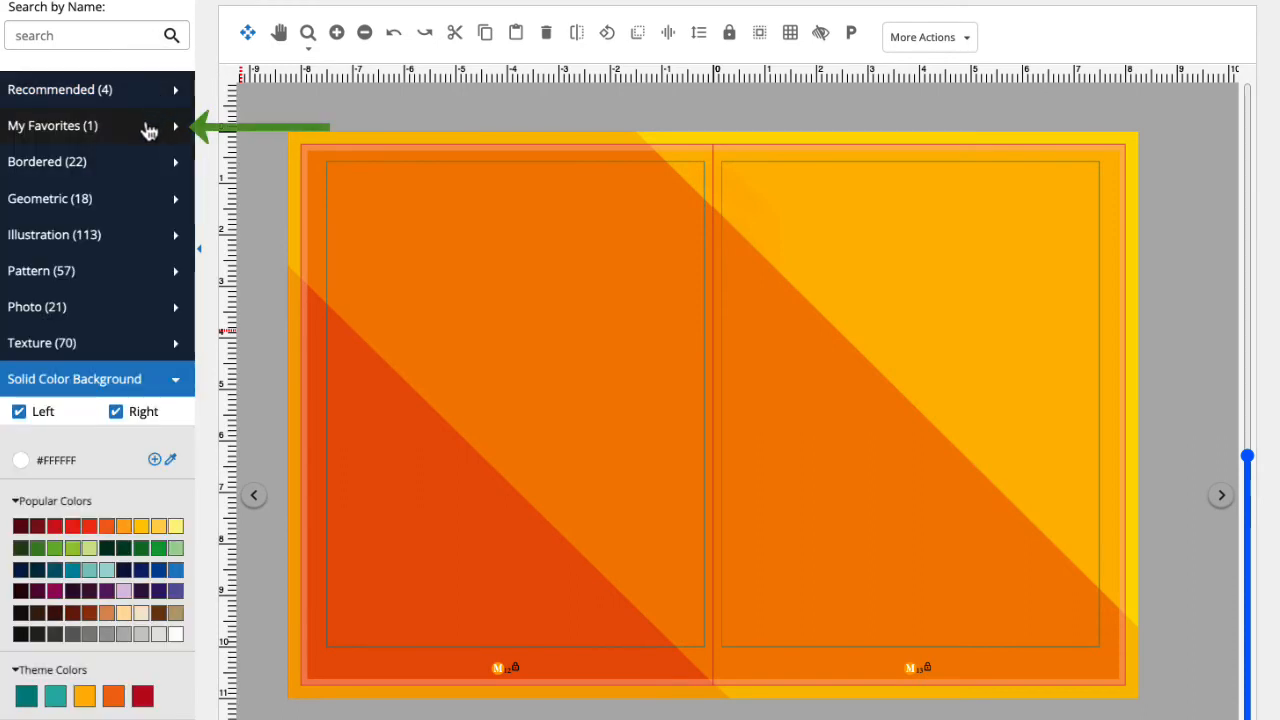
# Check that My Favorites lists the stripes design, then save spread 12-13.
pyautogui.click(52, 125)
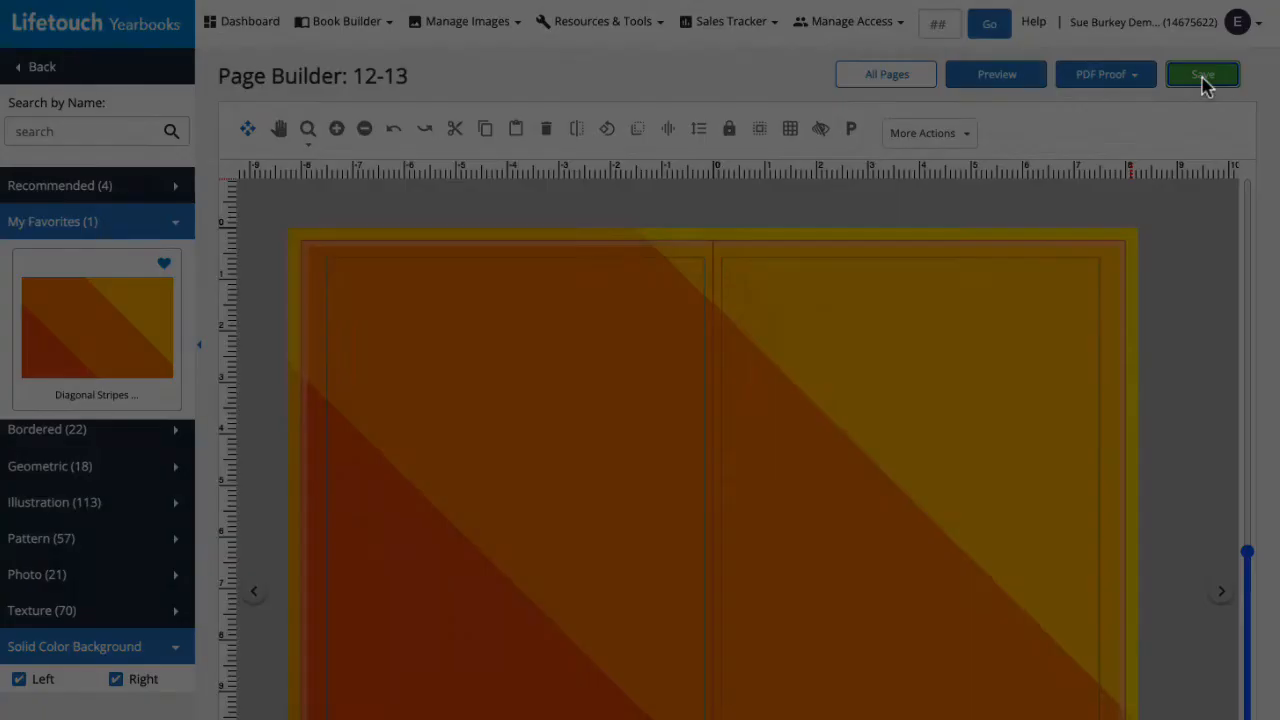
pyautogui.click(1202, 74)
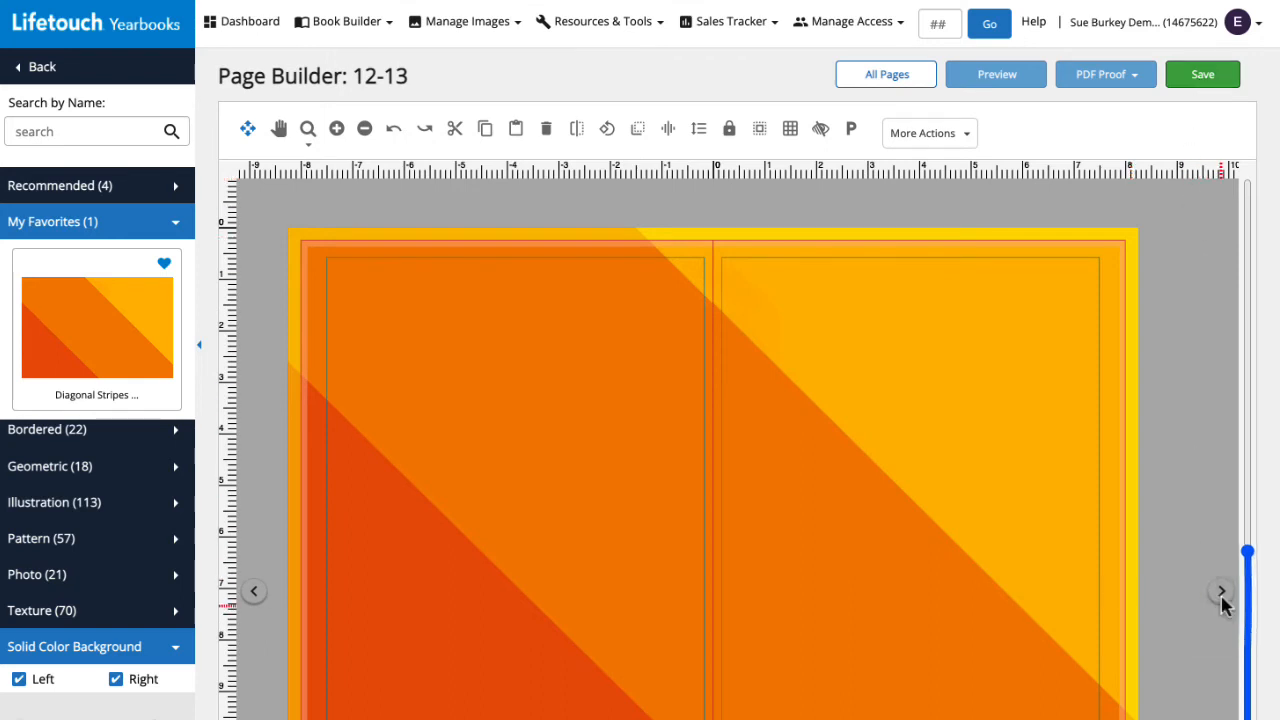
# Go to spread 14-15 and apply a Recommended diagonal background to it.
pyautogui.click(1221, 591)
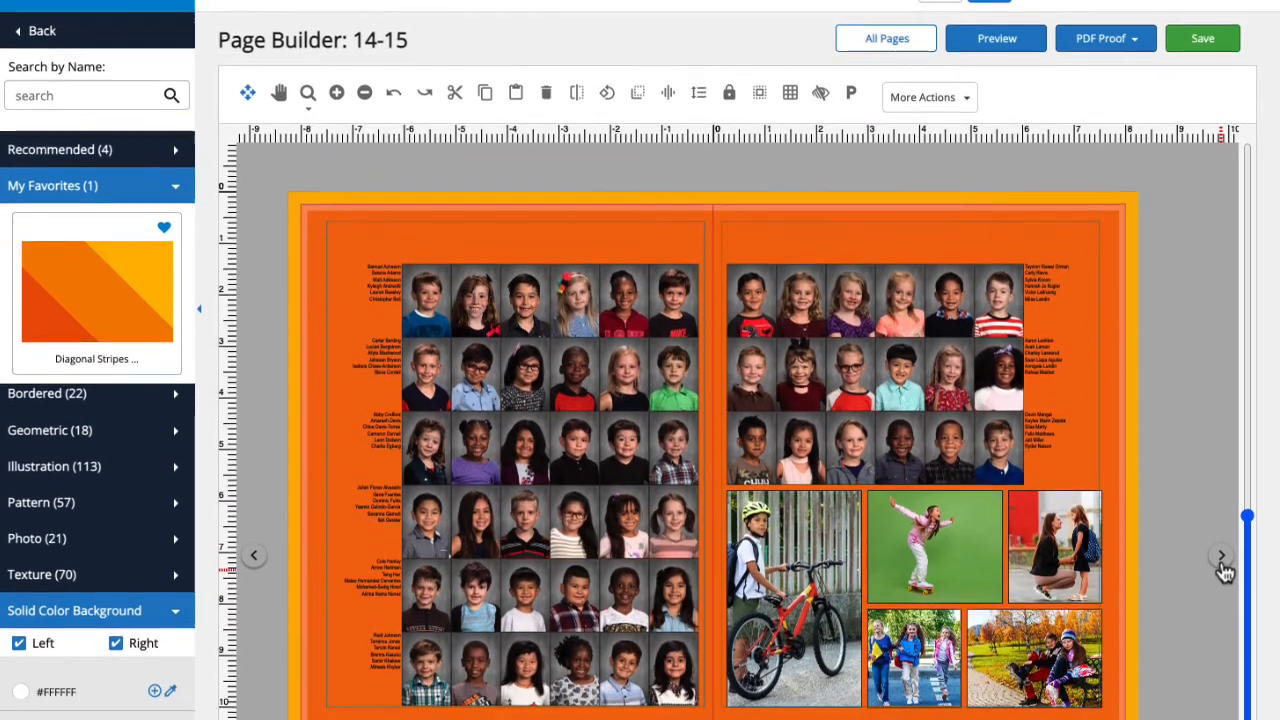
pyautogui.scroll(-3)
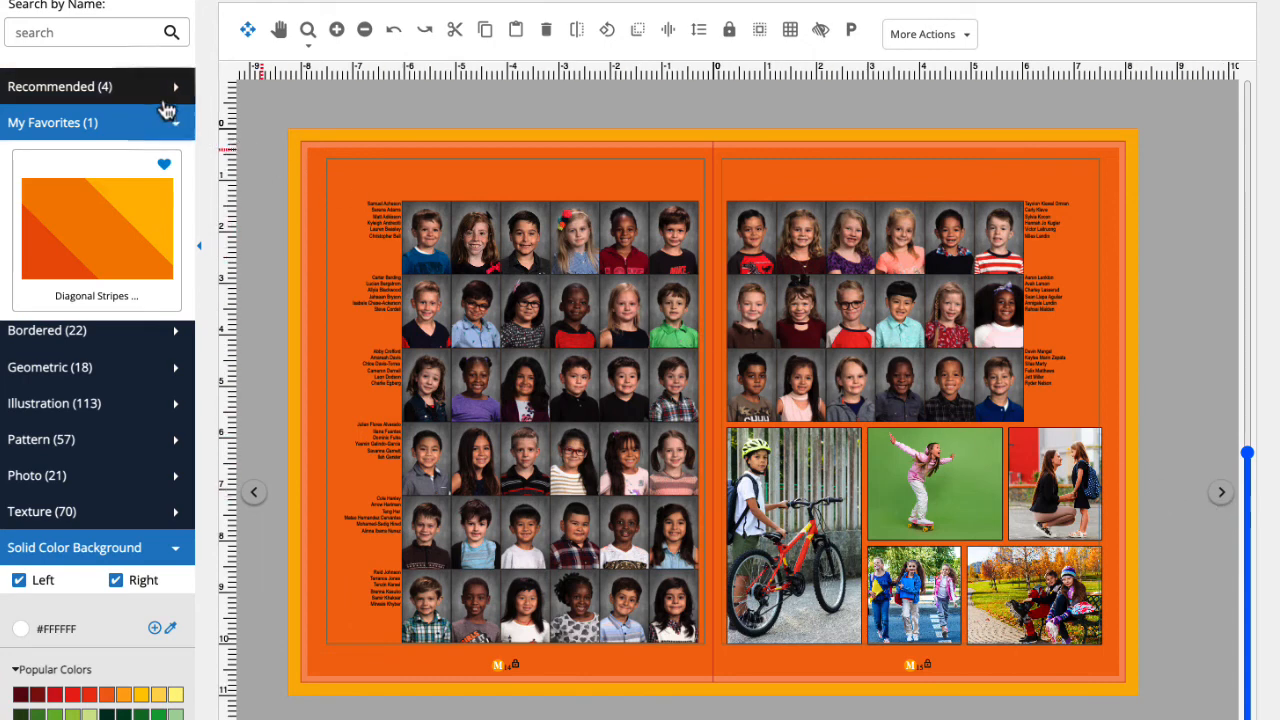
pyautogui.click(97, 86)
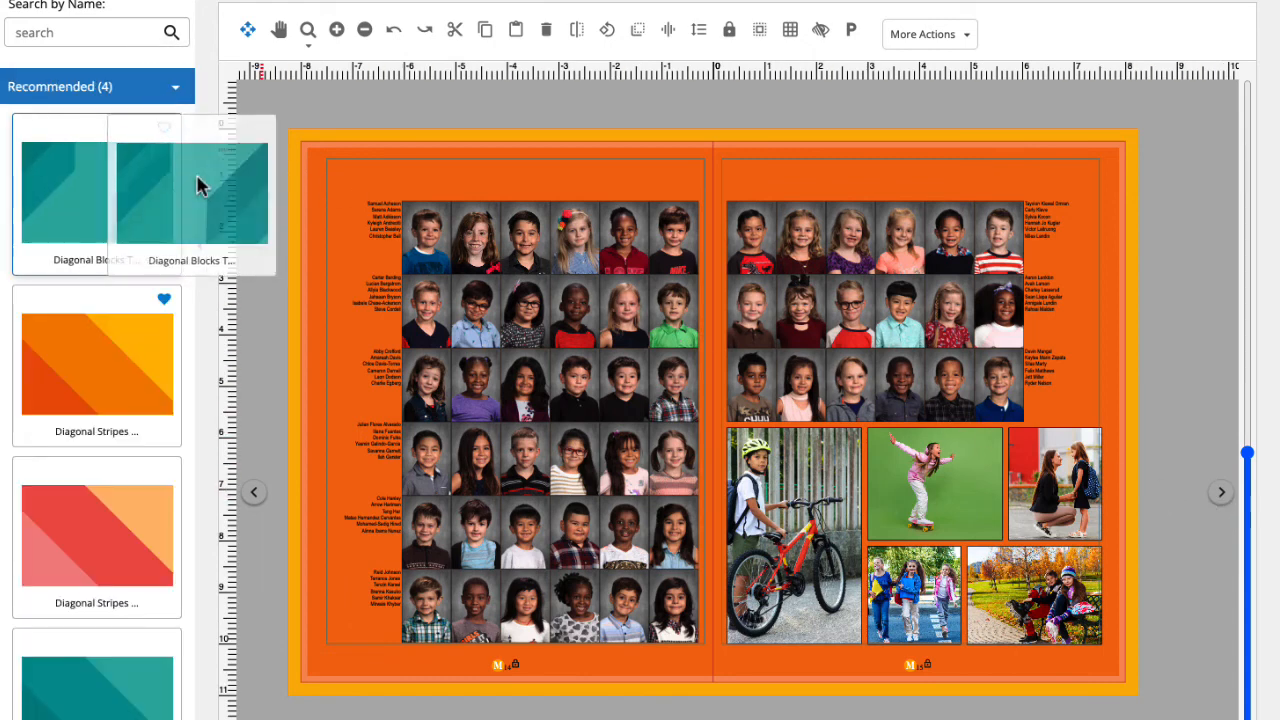
pyautogui.click(97, 193)
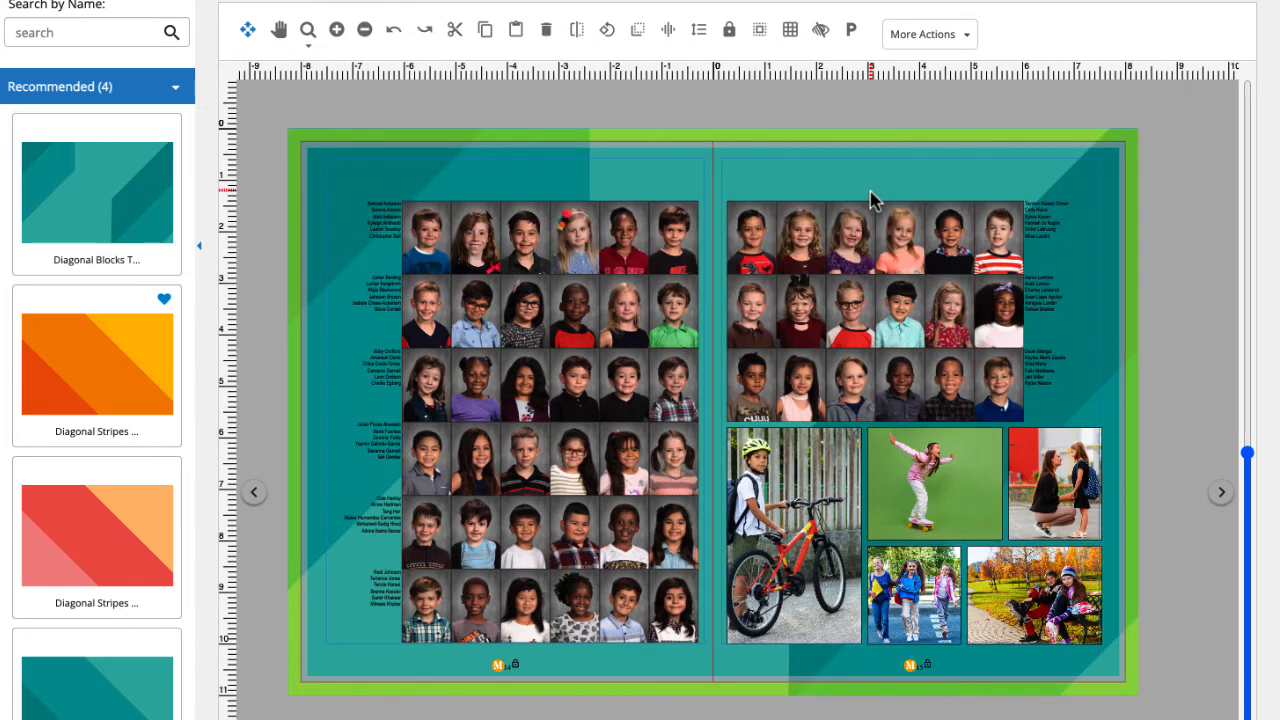
pyautogui.click(96, 536)
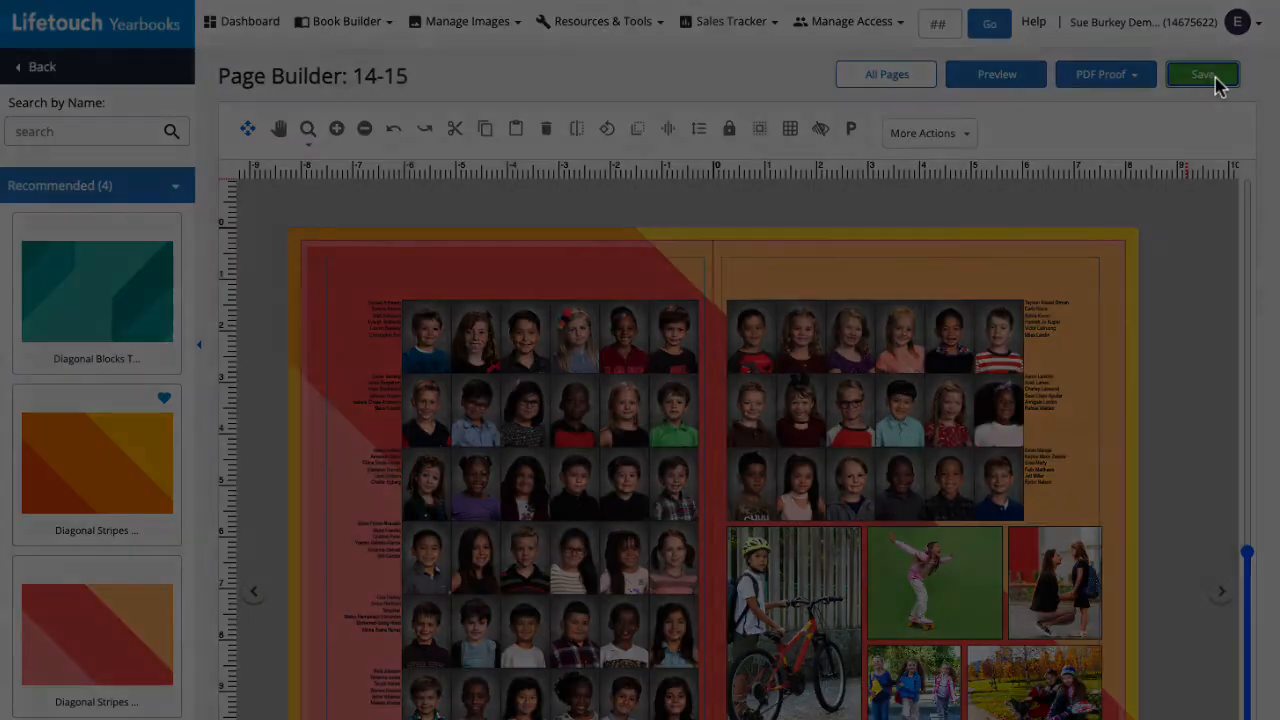
# Save spread 14-15 with the green Save button in Page Builder.
pyautogui.click(1202, 74)
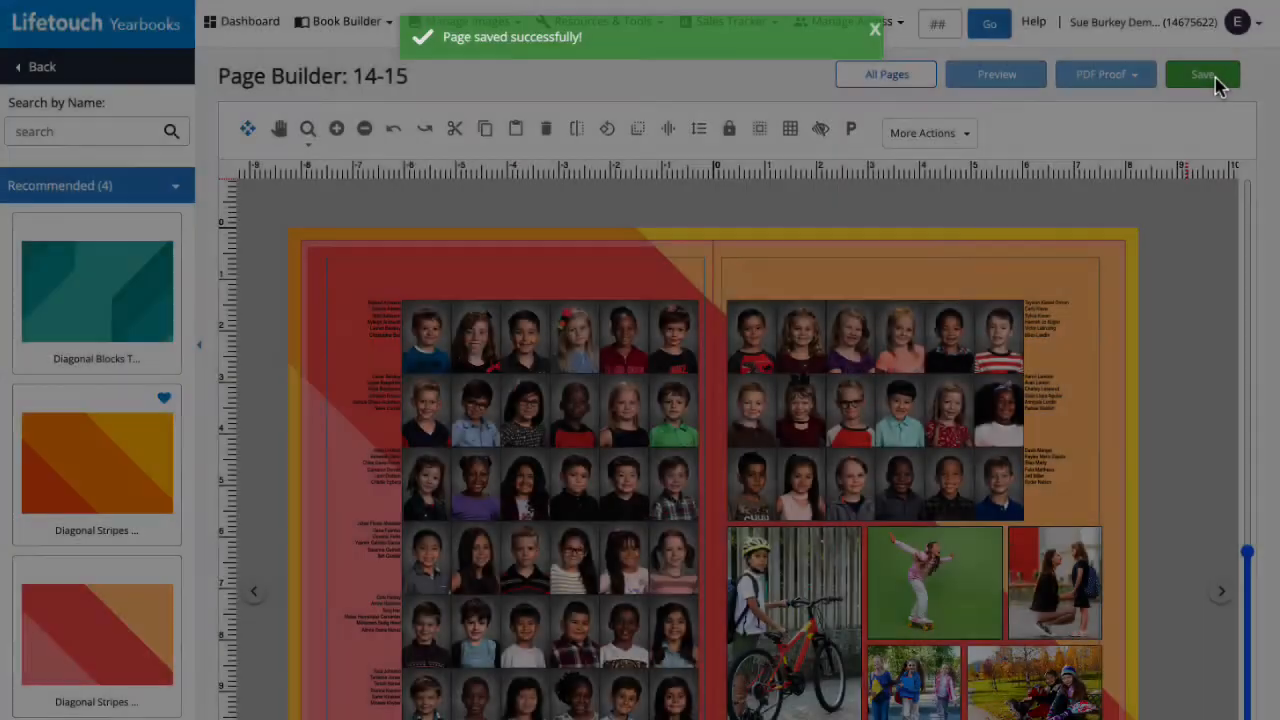